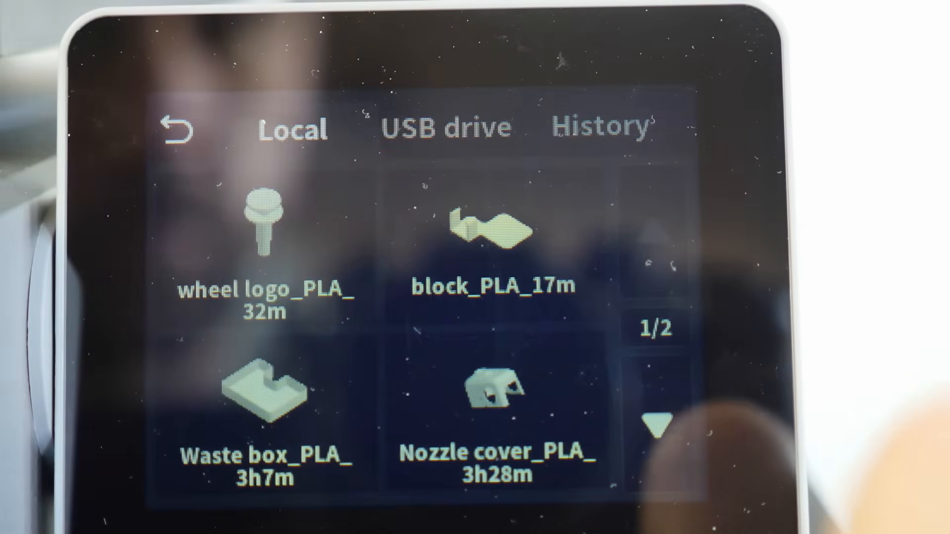
View the Creality Hi touchscreen's local print files with their materials and print times
{"action": "left_click", "coordinate": [655, 426]}
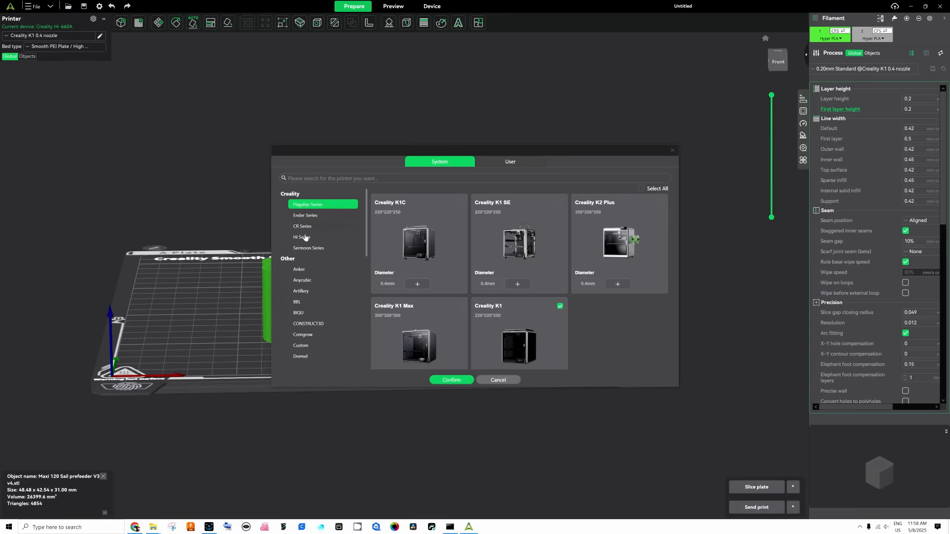
Add the Creality Hi from Hi Series with a 0.4mm nozzle selected
{"action": "left_click", "coordinate": [302, 237]}
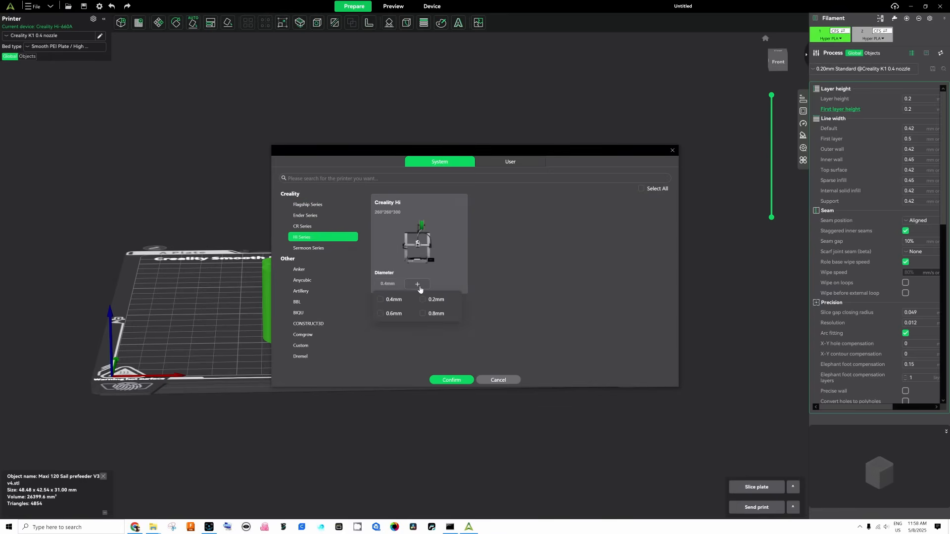
{"action": "left_click", "coordinate": [381, 299]}
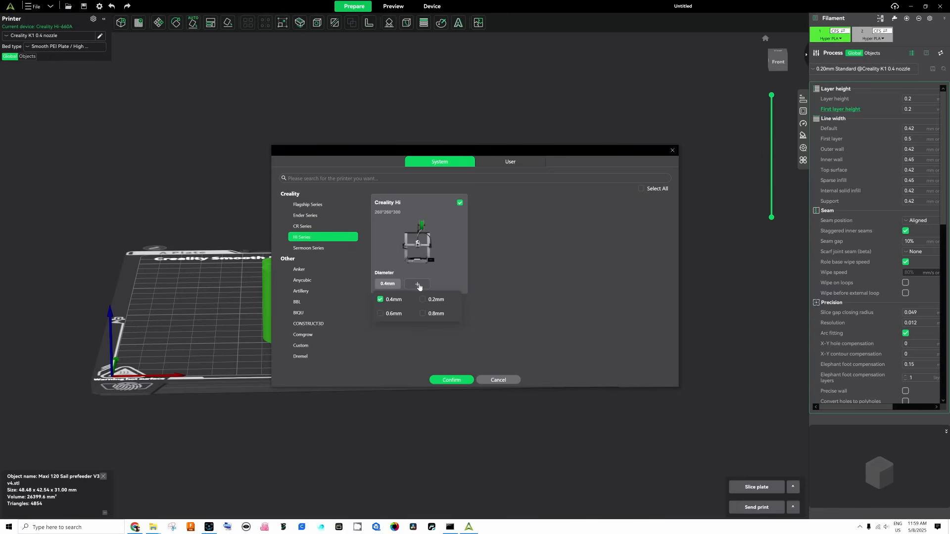
{"action": "left_click", "coordinate": [432, 6]}
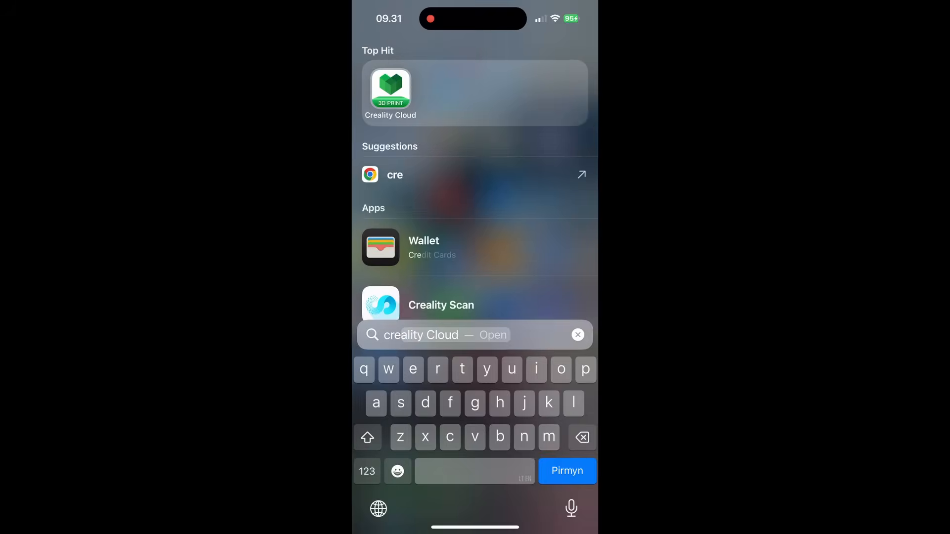
Launch Creality Cloud and view the Hi-660A workbench's status, temperatures and print speed
{"action": "left_click", "coordinate": [391, 92]}
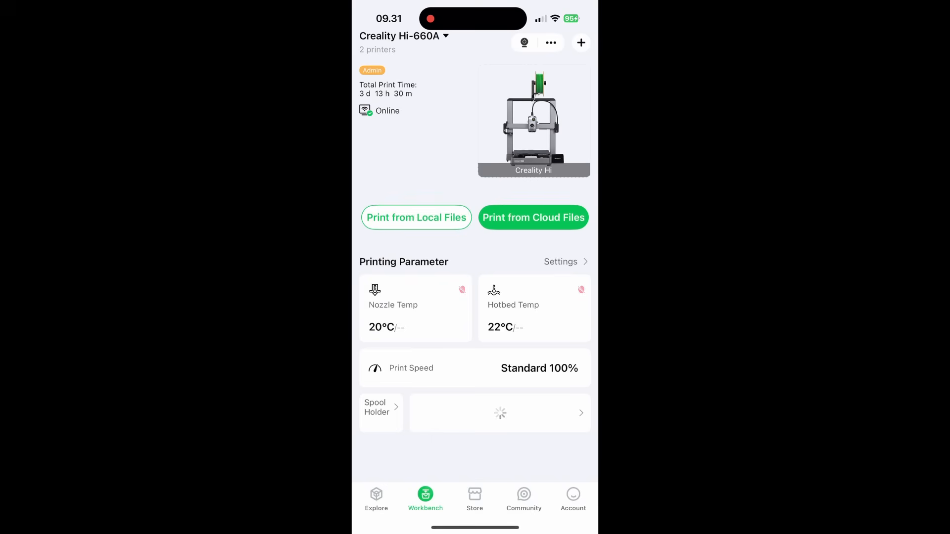
{"action": "left_click", "coordinate": [534, 218]}
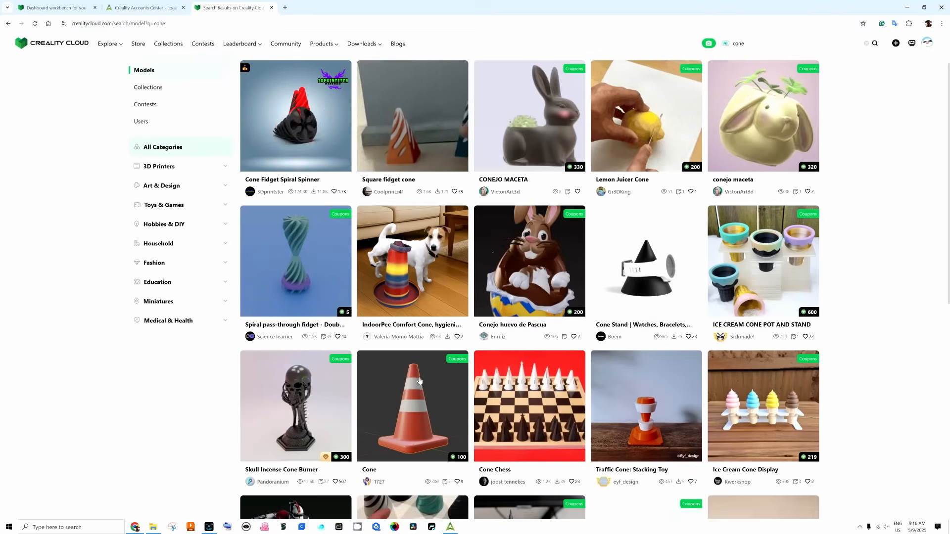
{"action": "left_click", "coordinate": [412, 405]}
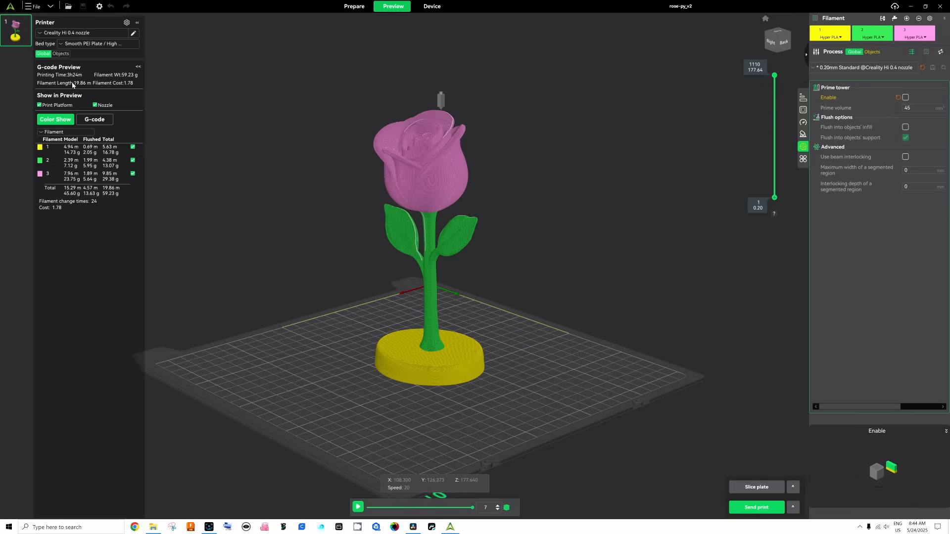
{"action": "mouse_move", "coordinate": [77, 79]}
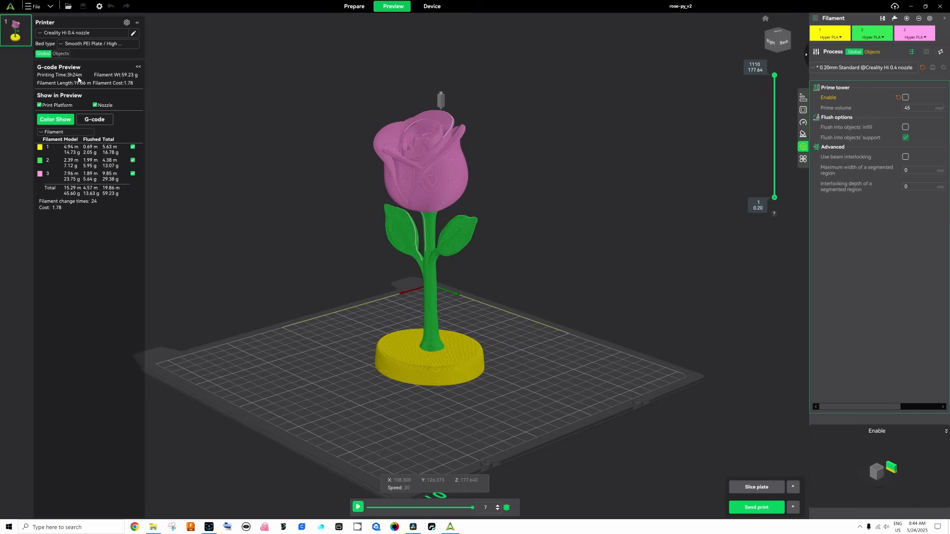